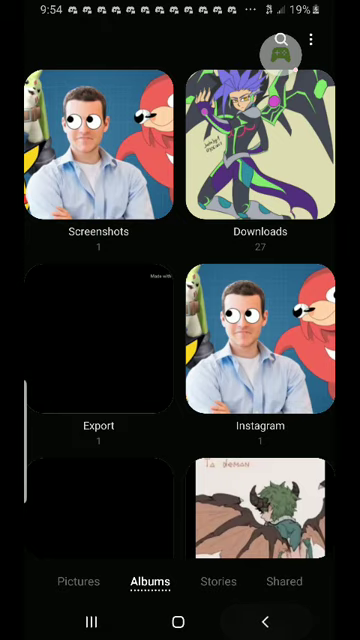
Show the googly-eyes man, Ugandan Knuckles and Pikachu meme full-screen from its album thumbnail.
left_click(268, 350)
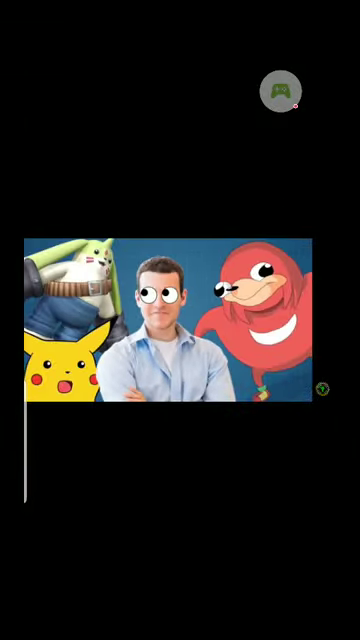
Bring up the viewer toolbar on the meme and go back to the phone's home screen.
left_click(285, 90)
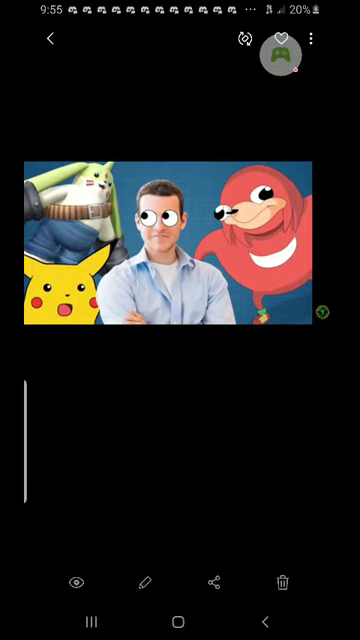
scroll("left", 3)
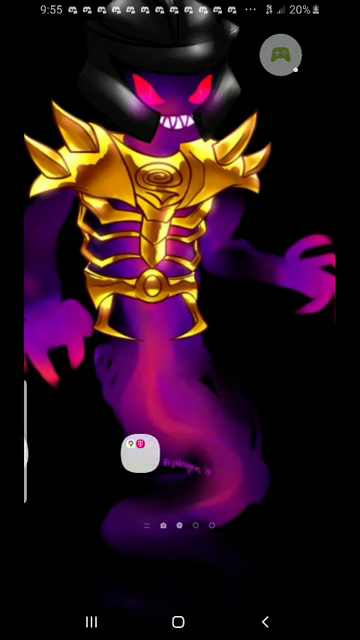